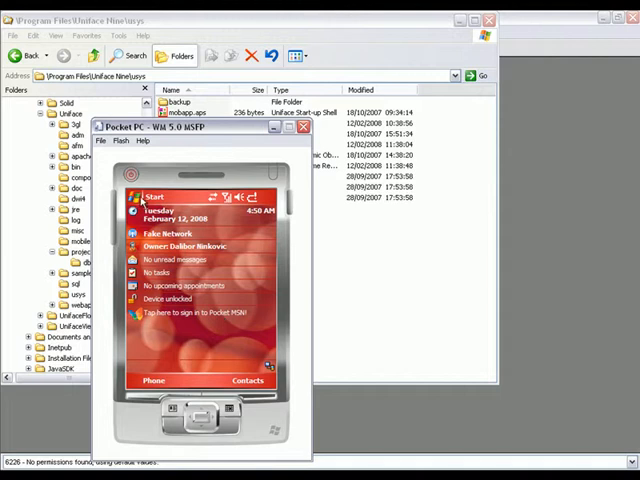
Step: Launch Uniface Nine from the device's Start programs so the Contacts Menu loads
{"action": "left_click", "coordinate": [148, 196]}
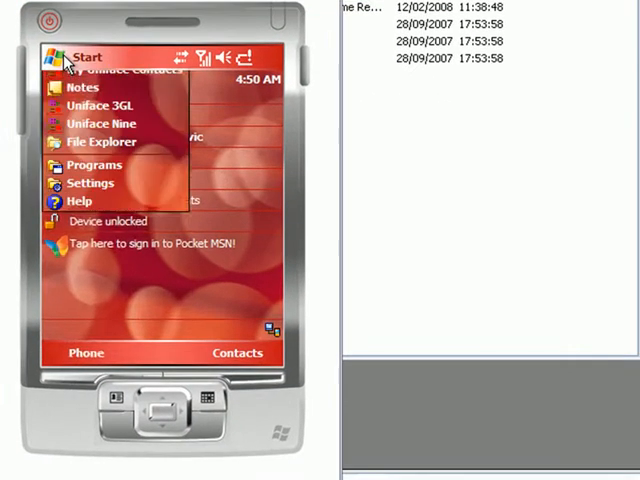
{"action": "left_click", "coordinate": [84, 56]}
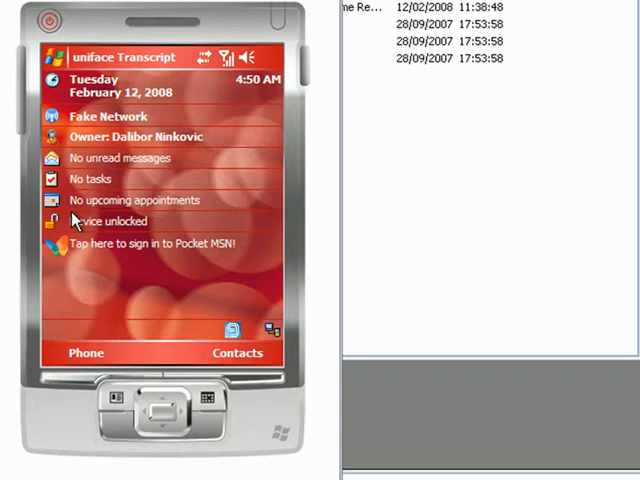
{"action": "left_click", "coordinate": [236, 352]}
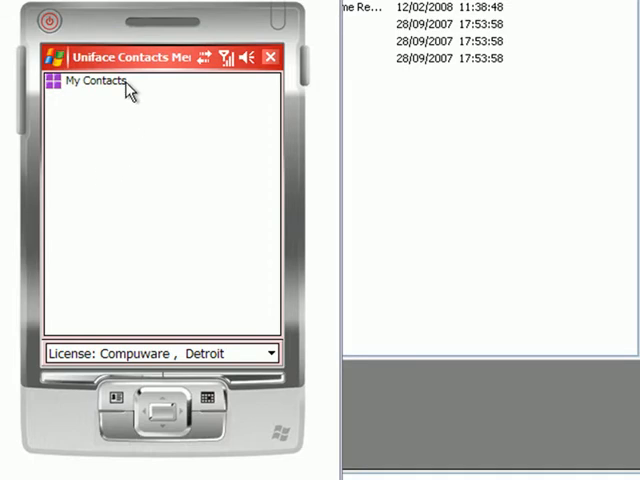
{"action": "left_click", "coordinate": [92, 84]}
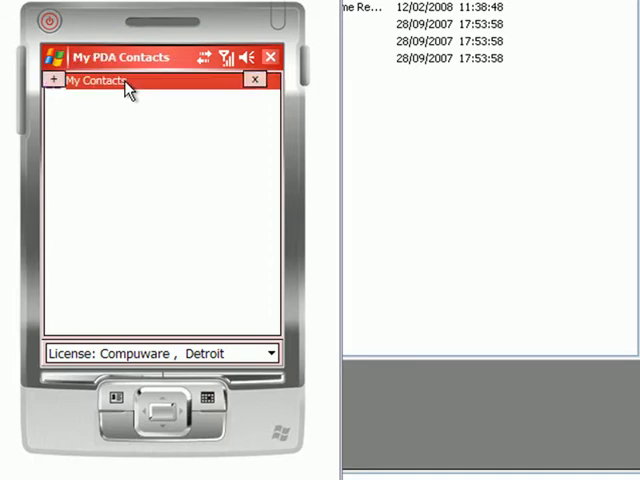
{"action": "left_click", "coordinate": [52, 80]}
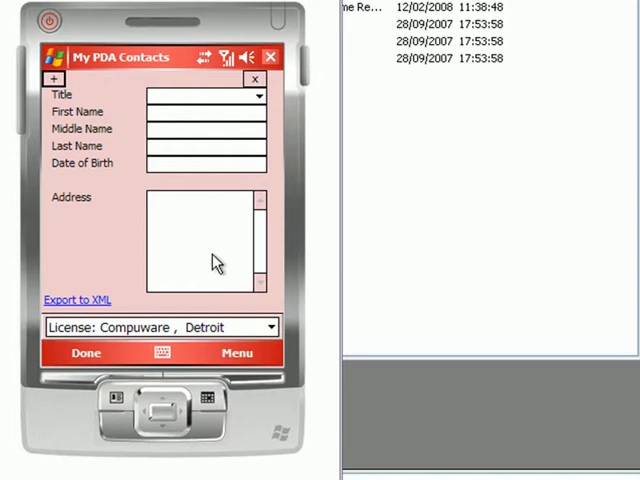
{"action": "left_click", "coordinate": [236, 352]}
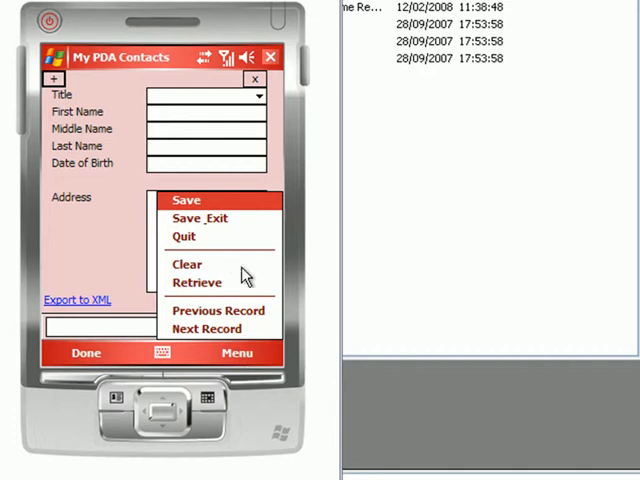
{"action": "left_click", "coordinate": [196, 282]}
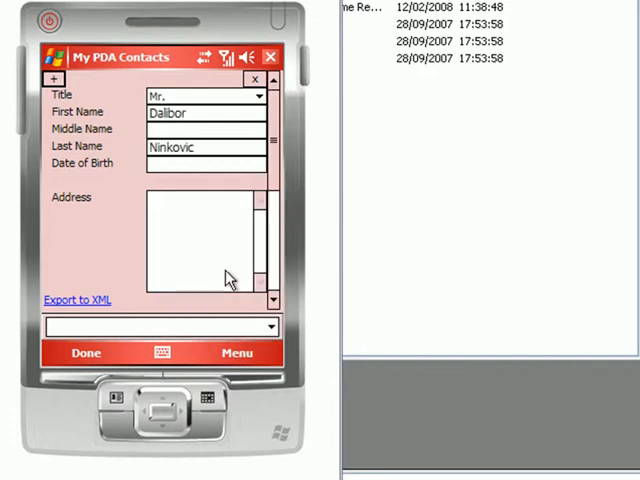
{"action": "mouse_move", "coordinate": [240, 272]}
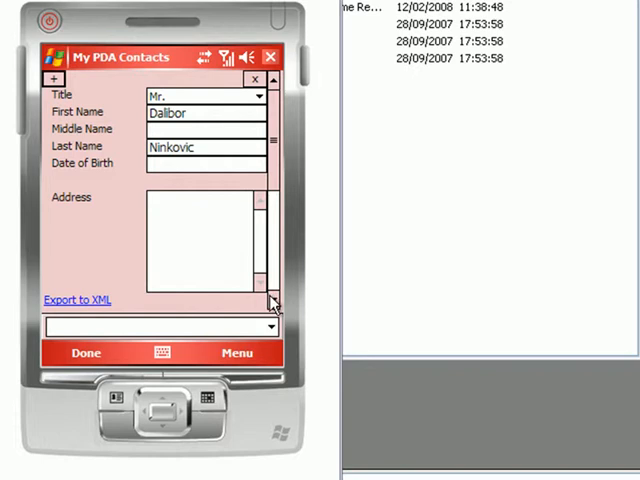
{"action": "left_click", "coordinate": [272, 304]}
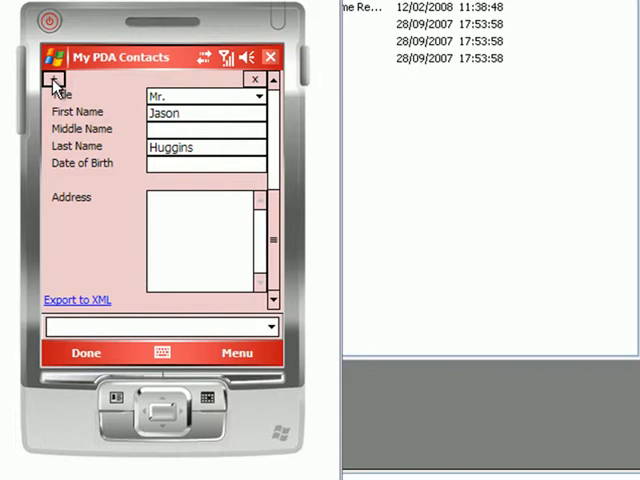
{"action": "left_click", "coordinate": [52, 80]}
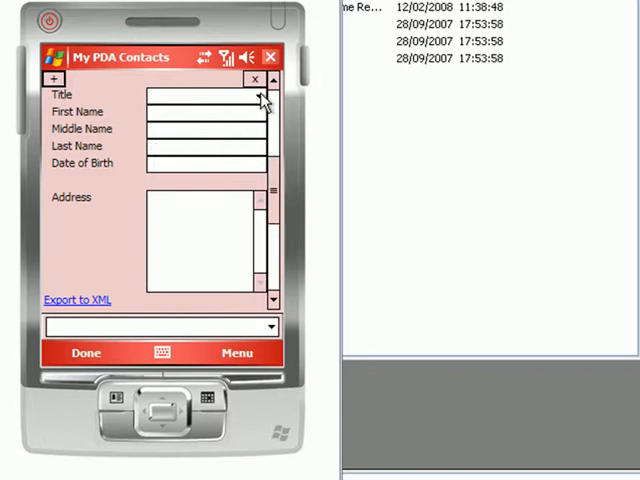
{"action": "left_click", "coordinate": [262, 96]}
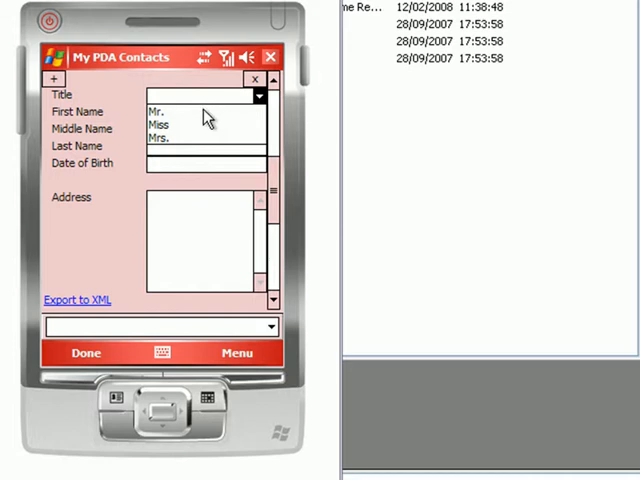
{"action": "left_click", "coordinate": [156, 110]}
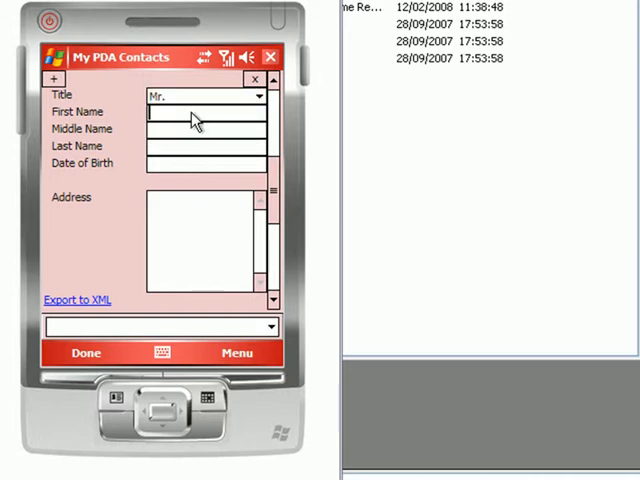
{"action": "type", "text": "George"}
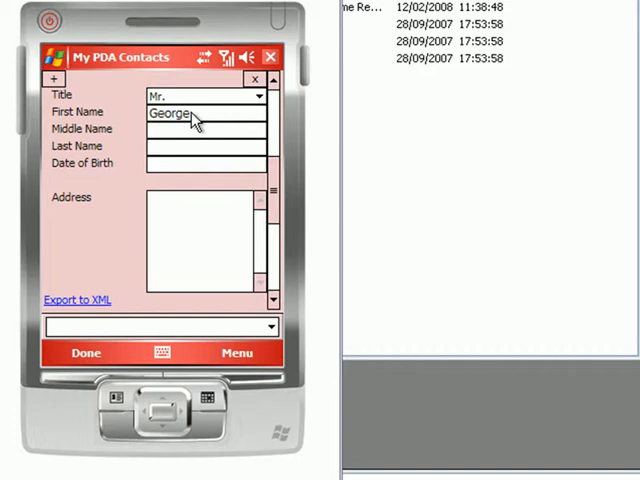
{"action": "type", "text": "Mockford"}
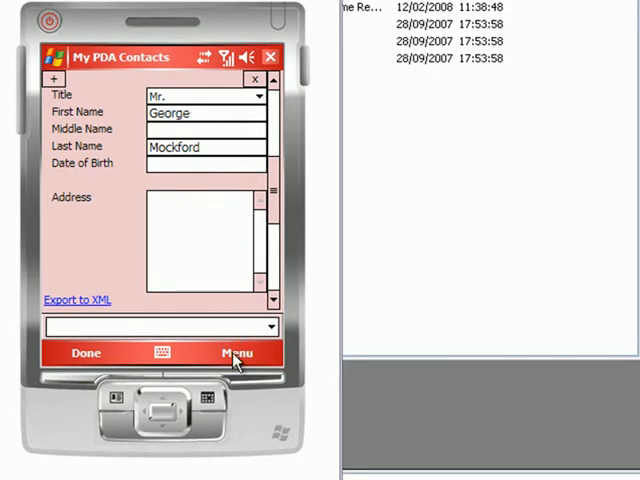
{"action": "left_click", "coordinate": [236, 352]}
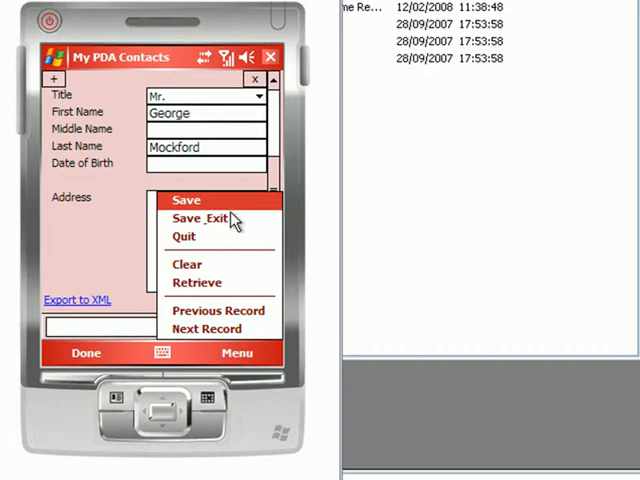
{"action": "left_click", "coordinate": [186, 200]}
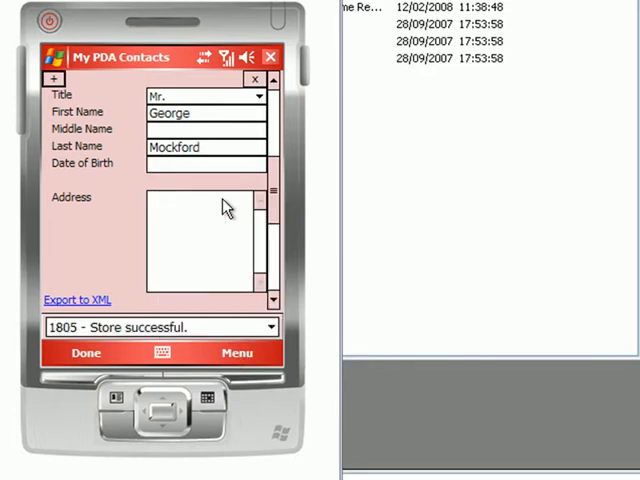
{"action": "mouse_move", "coordinate": [204, 336]}
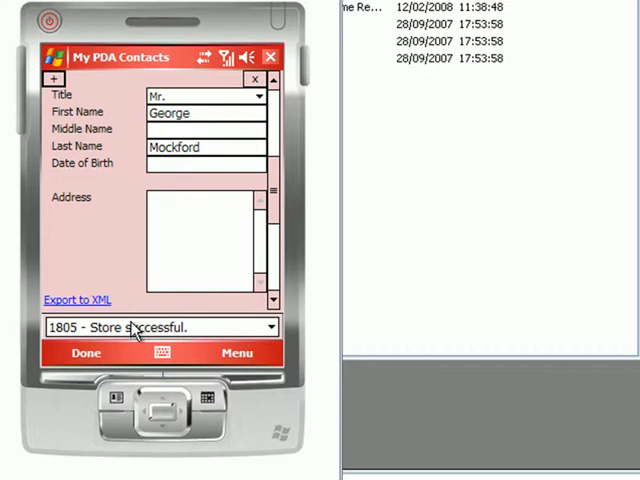
{"action": "mouse_move", "coordinate": [88, 356]}
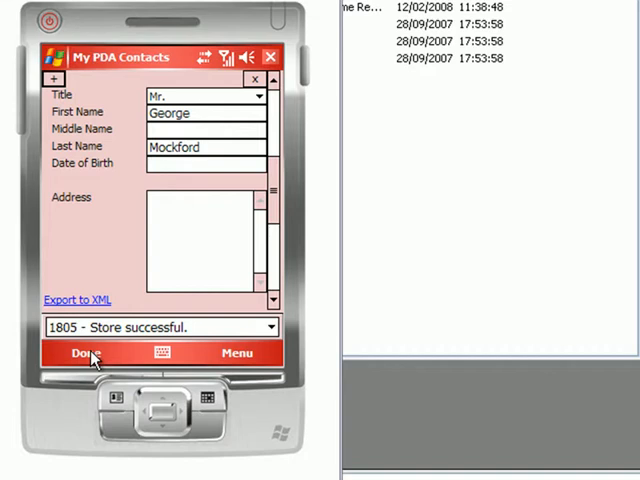
{"action": "mouse_move", "coordinate": [90, 358]}
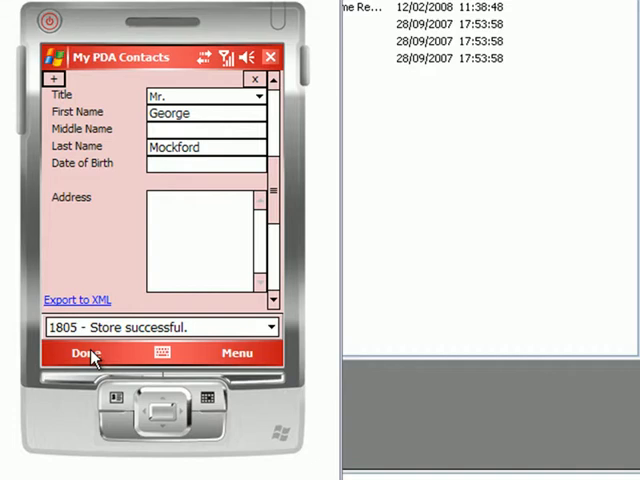
Step: Close the contacts app and open the MOBMENU component, selecting its list field
{"action": "left_click", "coordinate": [82, 352]}
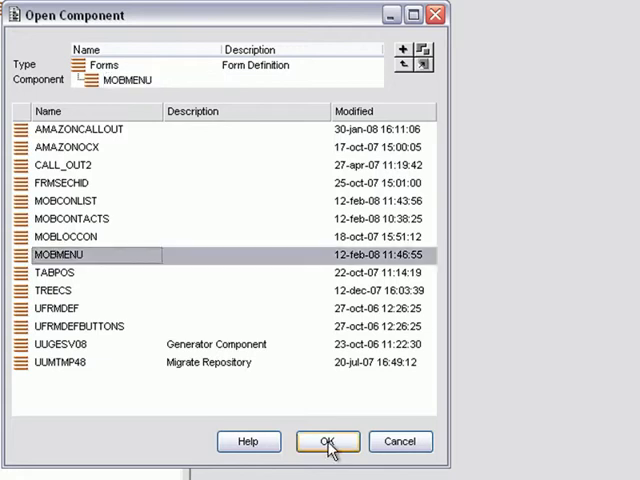
{"action": "left_click", "coordinate": [328, 440]}
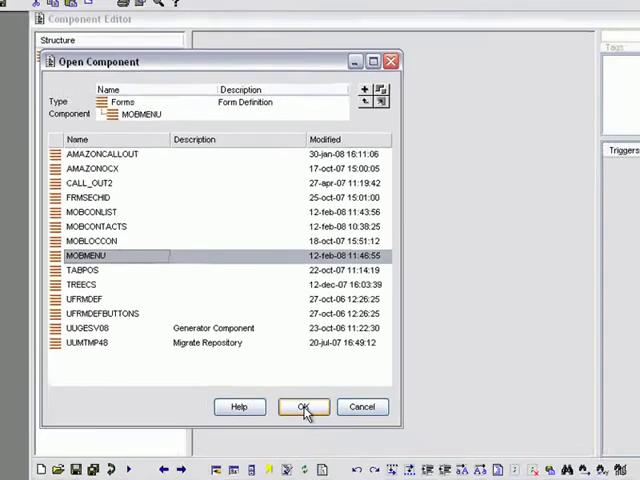
{"action": "left_click", "coordinate": [304, 406]}
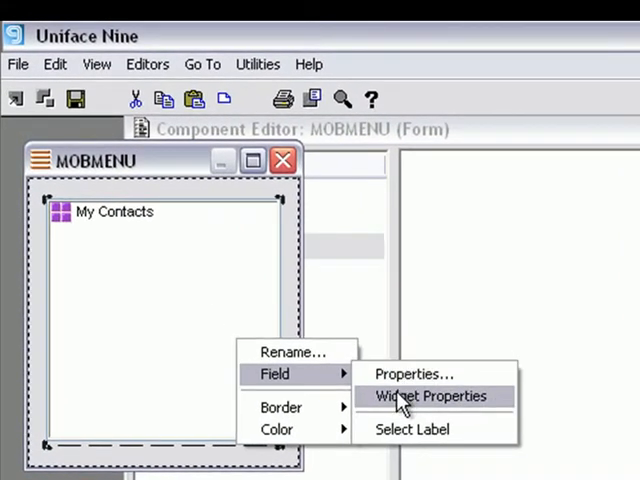
Step: Add a second list box entry, Contacts List, beneath My Contacts in the widget properties
{"action": "left_click", "coordinate": [432, 396]}
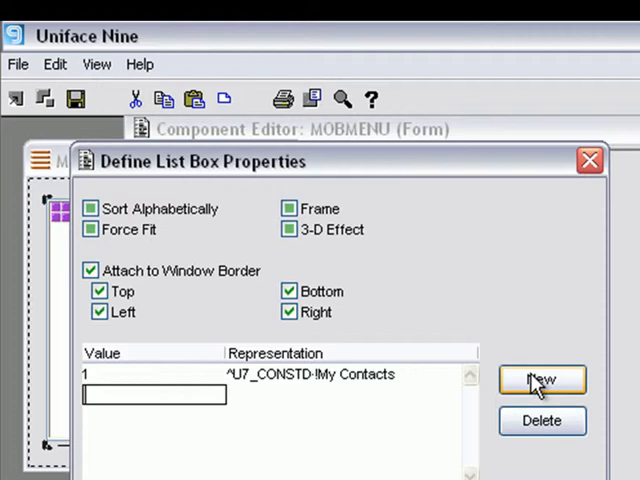
{"action": "left_click", "coordinate": [542, 380]}
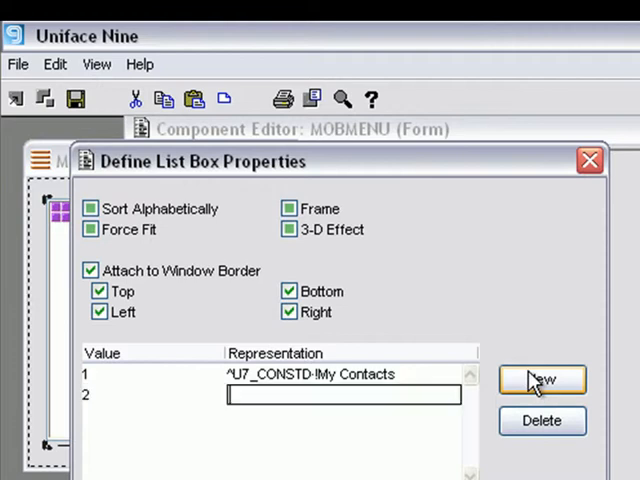
{"action": "type", "text": "^"}
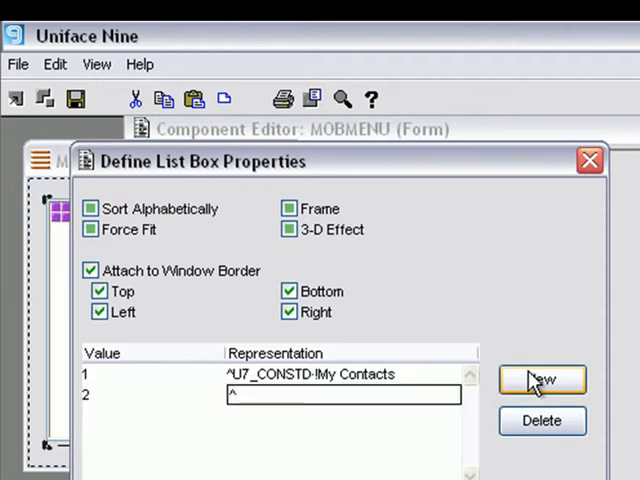
{"action": "type", "text": "U7"}
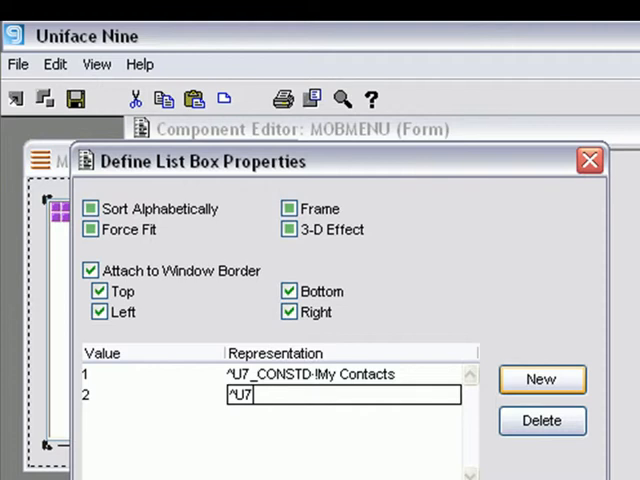
{"action": "type", "text": "_CON"}
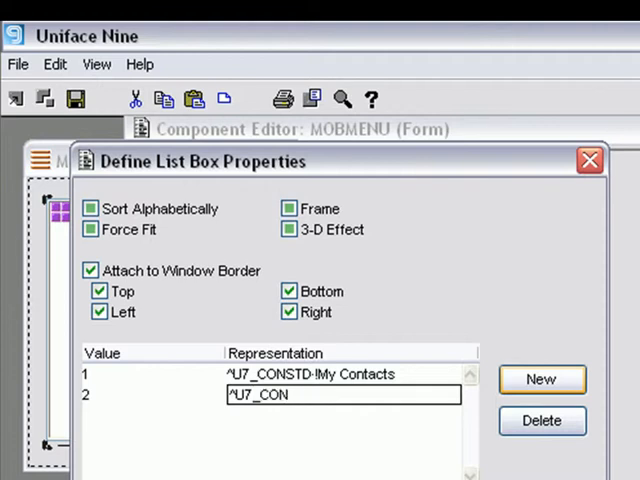
{"action": "type", "text": "STD"}
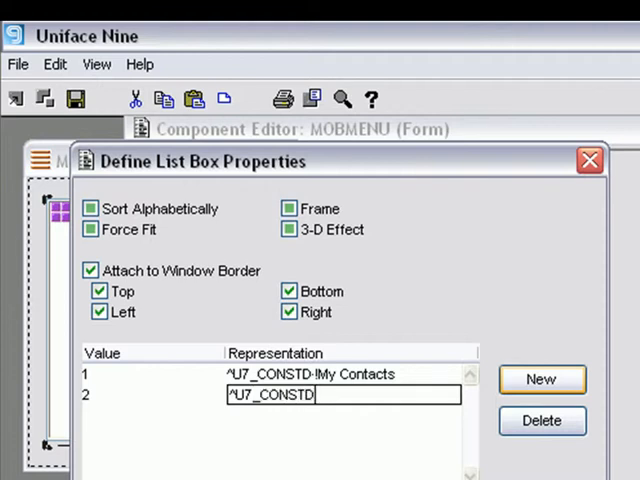
{"action": "type", "text": "!"}
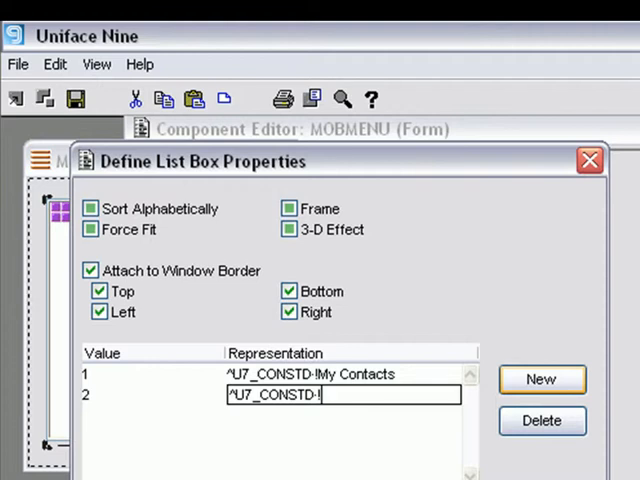
{"action": "type", "text": "Contacts List"}
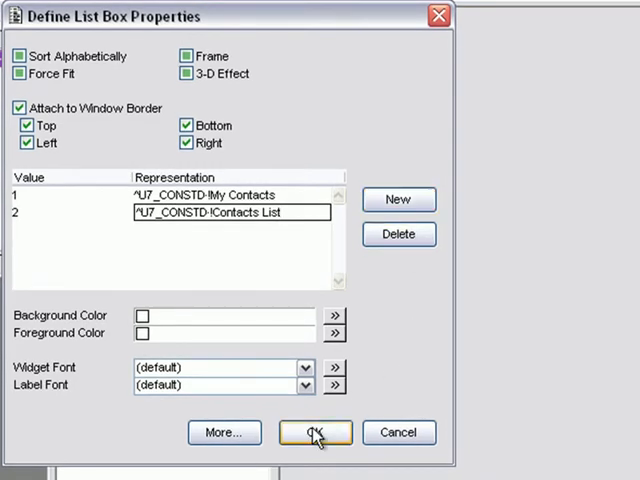
{"action": "left_click", "coordinate": [312, 432]}
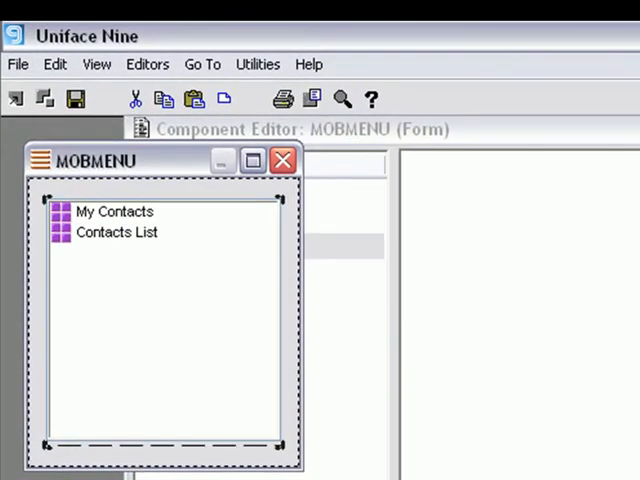
{"action": "mouse_move", "coordinate": [312, 424]}
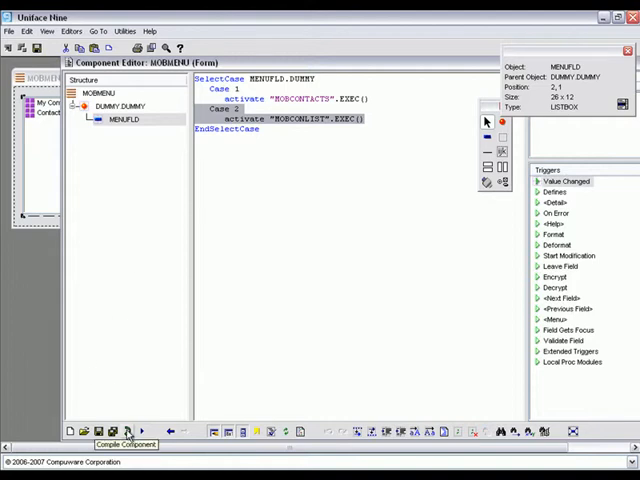
Step: Compile the MOBMENU form with its MOBCONLIST case
{"action": "left_click", "coordinate": [126, 432]}
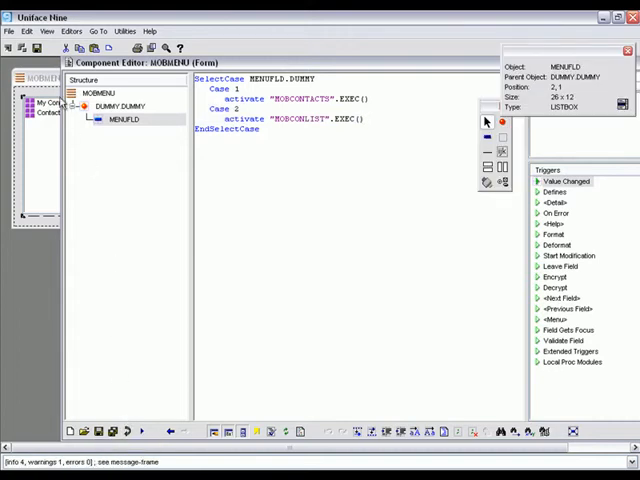
{"action": "left_click", "coordinate": [10, 32]}
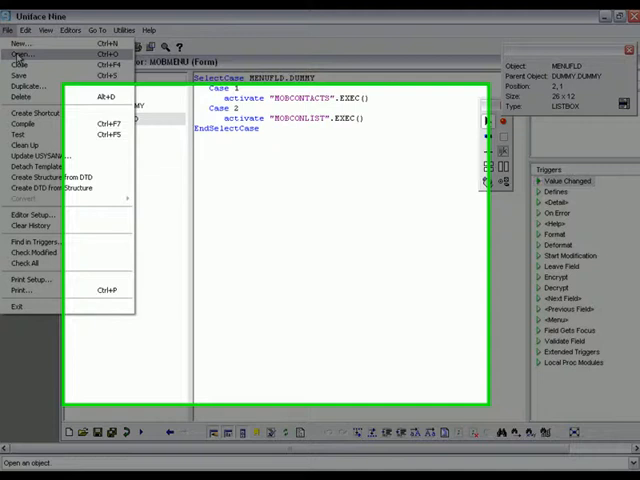
Step: Open the MOBCONLIST component from the Open Component dialog
{"action": "left_click", "coordinate": [24, 52]}
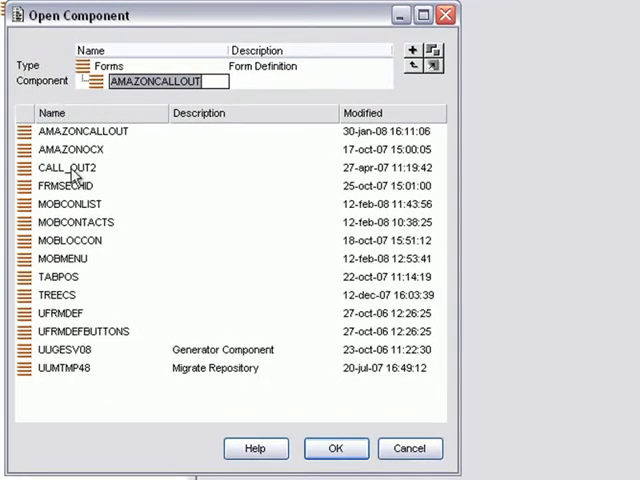
{"action": "left_click", "coordinate": [70, 204]}
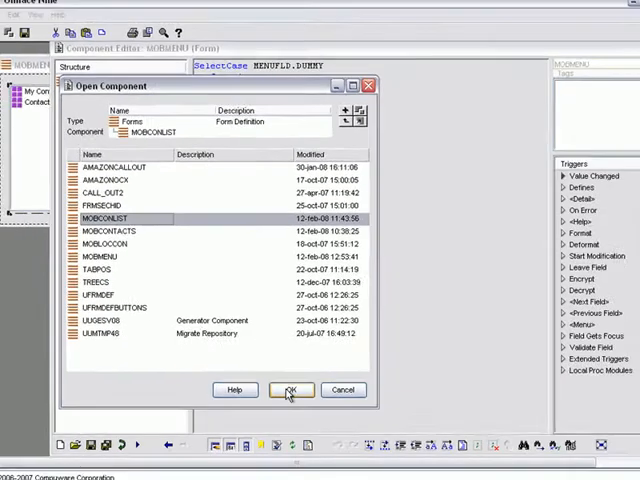
{"action": "left_click", "coordinate": [292, 390]}
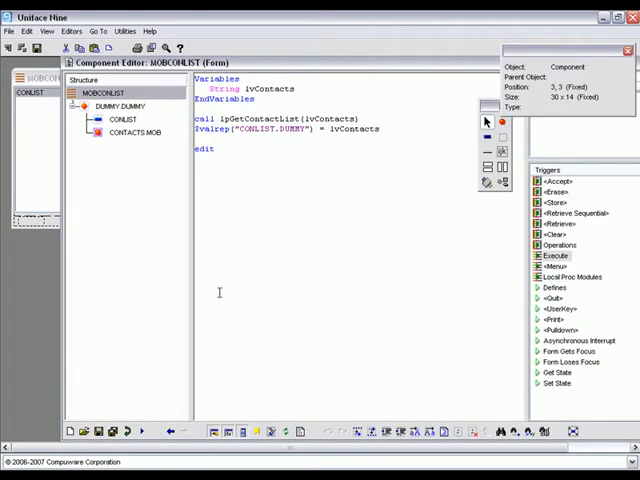
{"action": "mouse_move", "coordinate": [86, 176]}
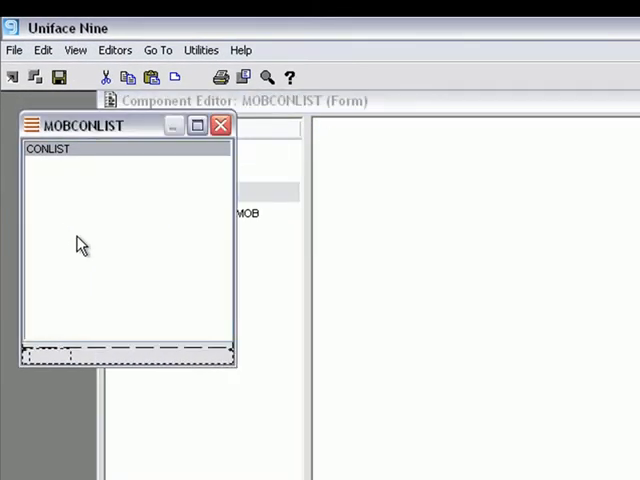
{"action": "mouse_move", "coordinate": [304, 188]}
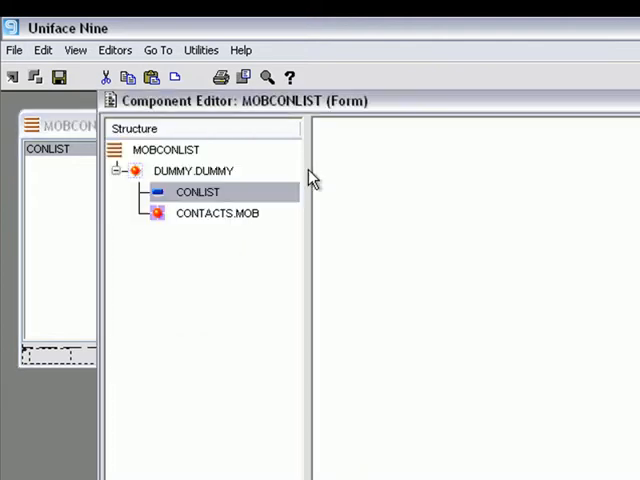
Step: Select the CONLIST field in the MOBCONLIST form structure
{"action": "left_click", "coordinate": [196, 192]}
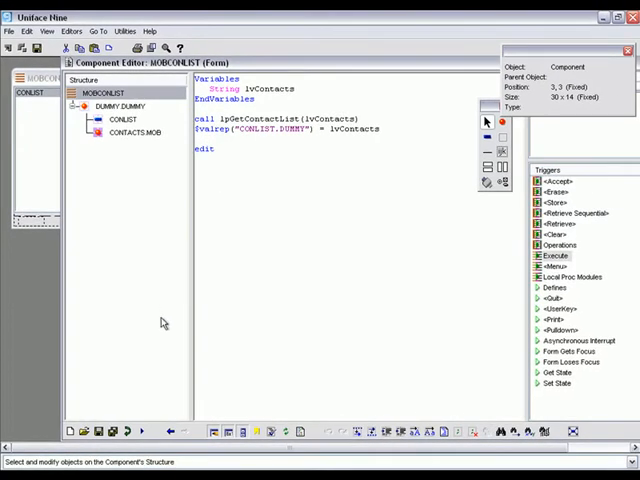
{"action": "mouse_move", "coordinate": [128, 432]}
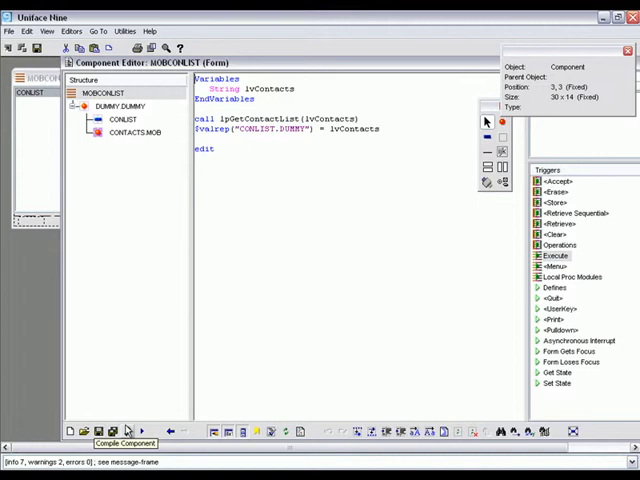
{"action": "mouse_move", "coordinate": [136, 376]}
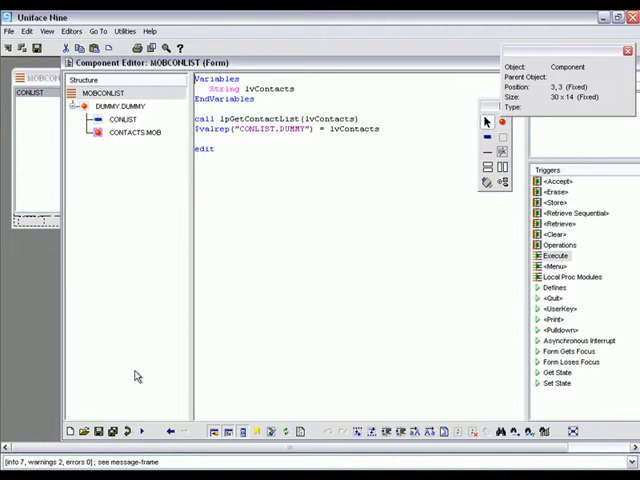
{"action": "mouse_move", "coordinate": [132, 372]}
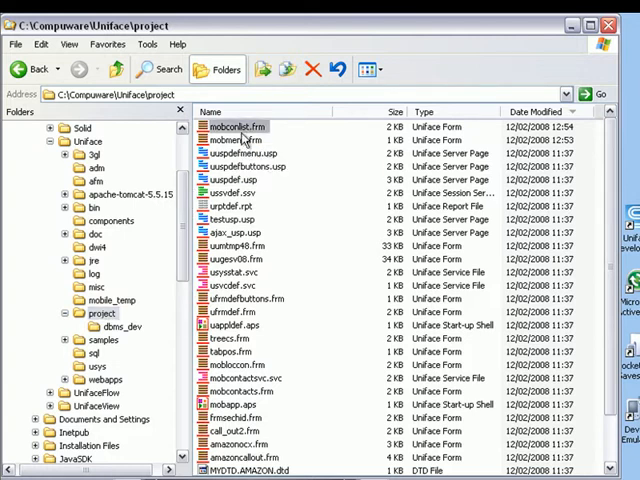
Step: Select mobconlist.frm and mobmenu.frm in the project folder and copy them
{"action": "left_click", "coordinate": [236, 140]}
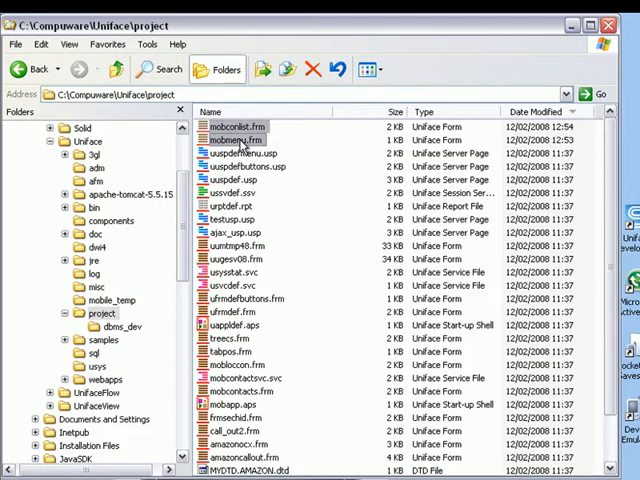
{"action": "right_click", "coordinate": [240, 138]}
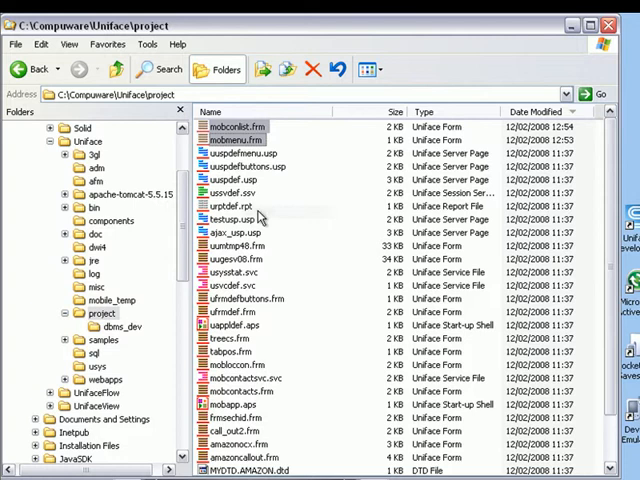
{"action": "scroll", "scroll_direction": "down", "scroll_amount": 3}
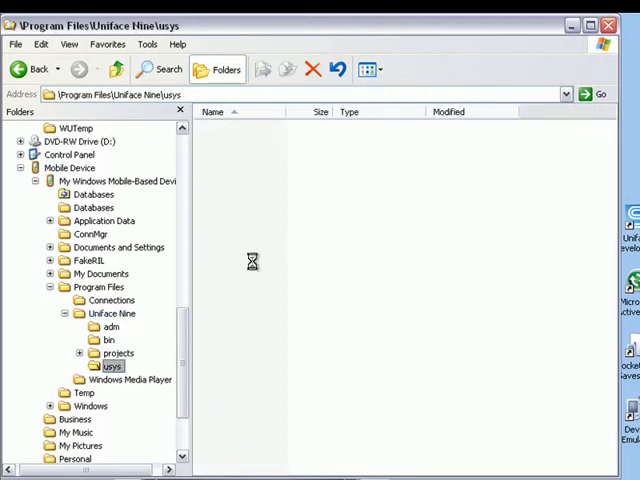
Step: Paste the form files into the device's usys folder, replacing the existing mobmenu file
{"action": "right_click", "coordinate": [252, 260]}
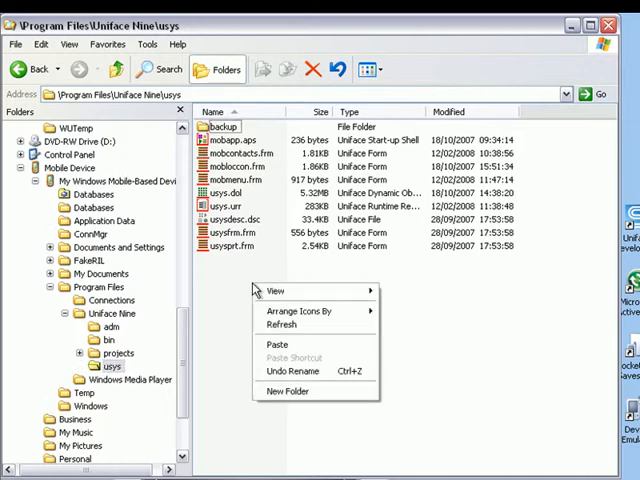
{"action": "mouse_move", "coordinate": [278, 344]}
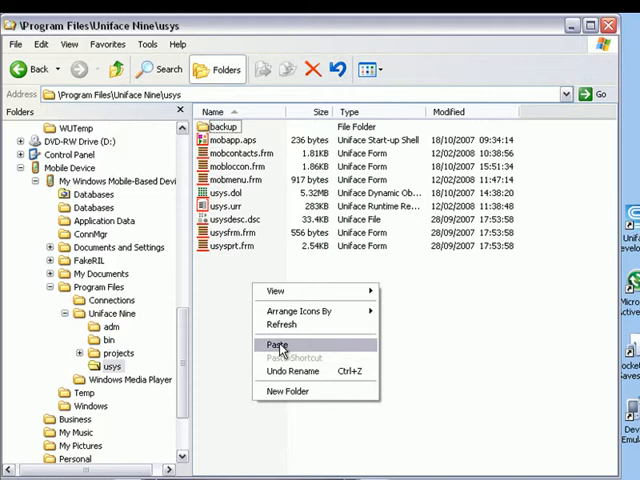
{"action": "left_click", "coordinate": [278, 344]}
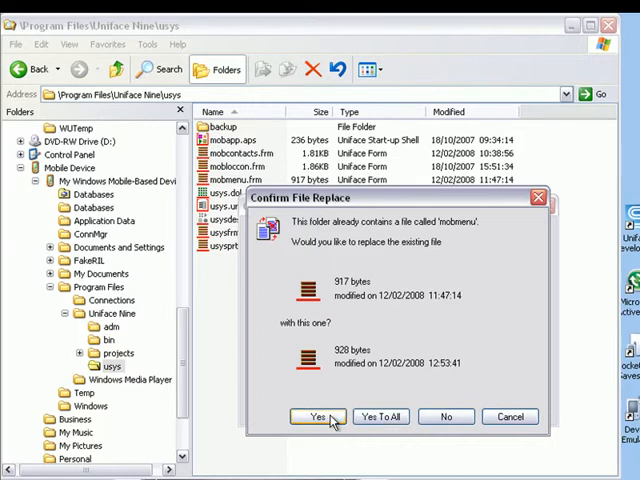
{"action": "left_click", "coordinate": [316, 416]}
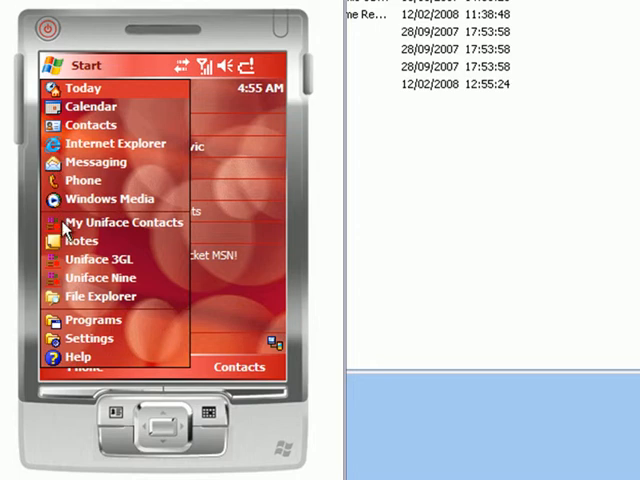
{"action": "mouse_move", "coordinate": [70, 228]}
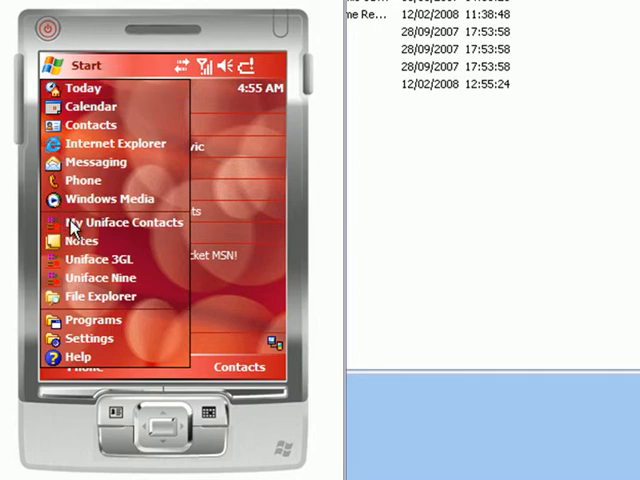
{"action": "mouse_move", "coordinate": [56, 228]}
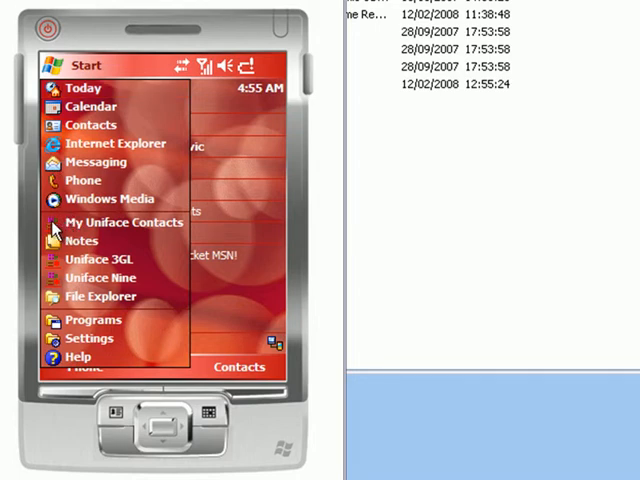
Step: Run My Uniface Contacts from Start and choose Contacts List from the menu
{"action": "left_click", "coordinate": [82, 88]}
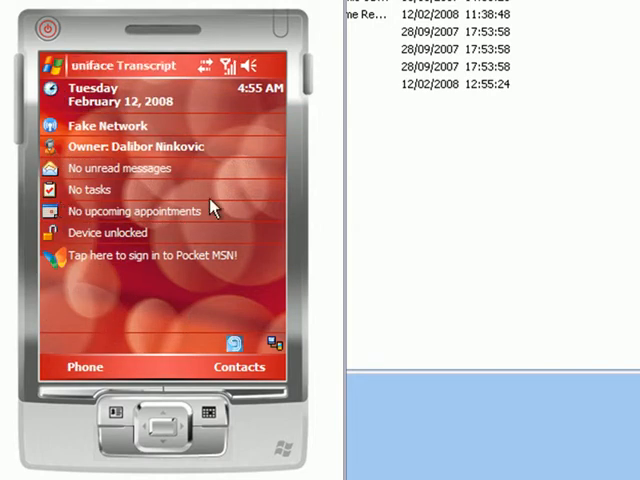
{"action": "left_click", "coordinate": [238, 368]}
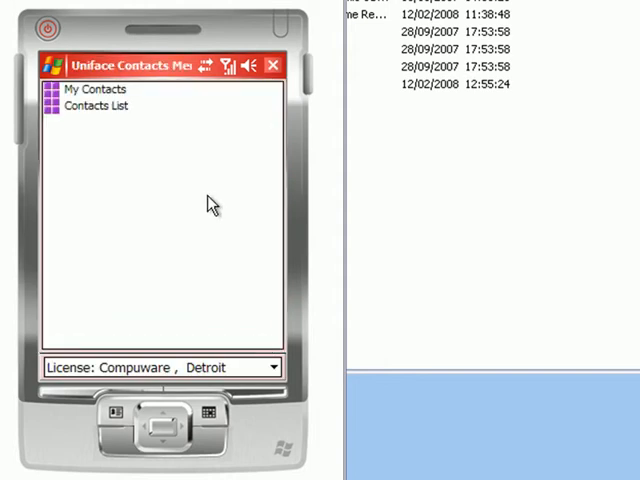
{"action": "mouse_move", "coordinate": [168, 140]}
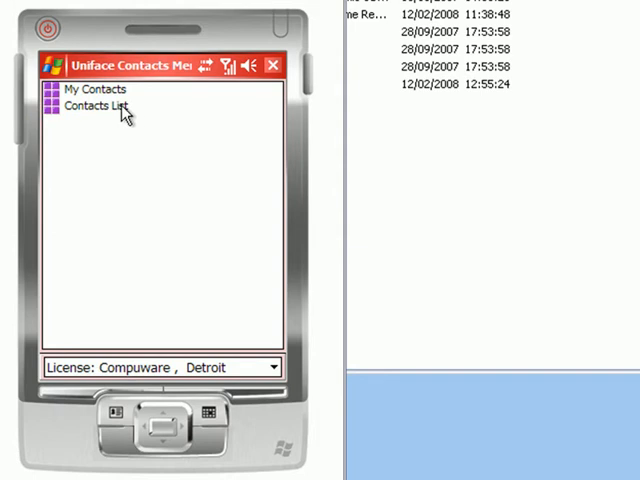
{"action": "left_click", "coordinate": [96, 104]}
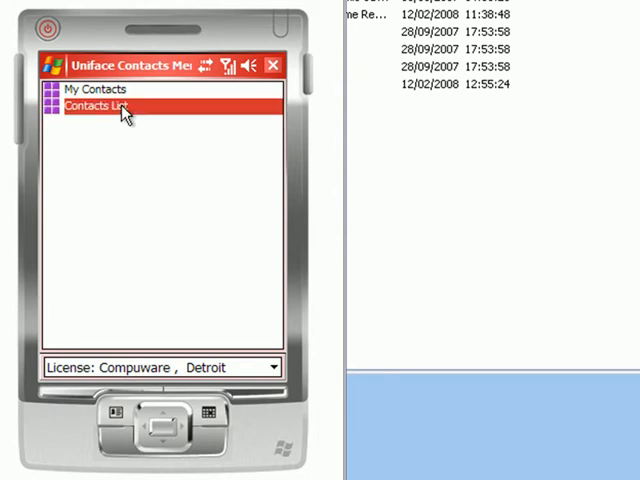